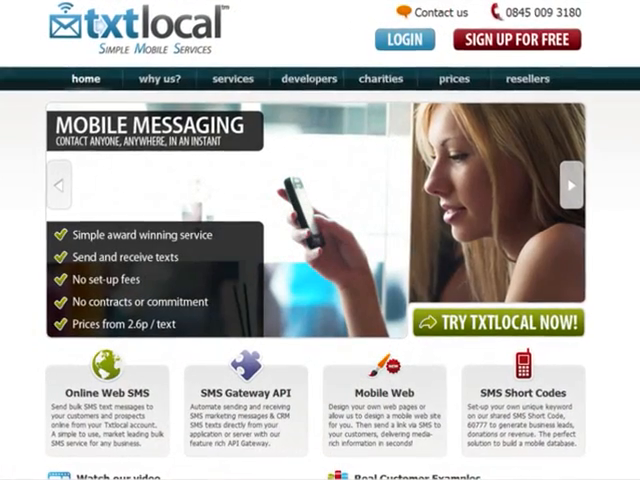
scroll(down, 3)
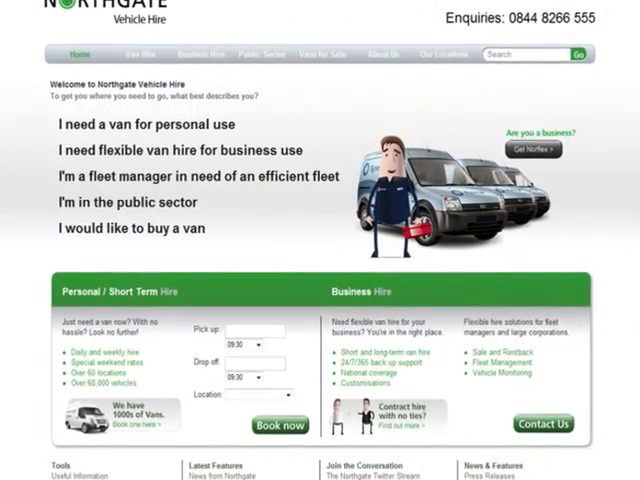
scroll(down, 3)
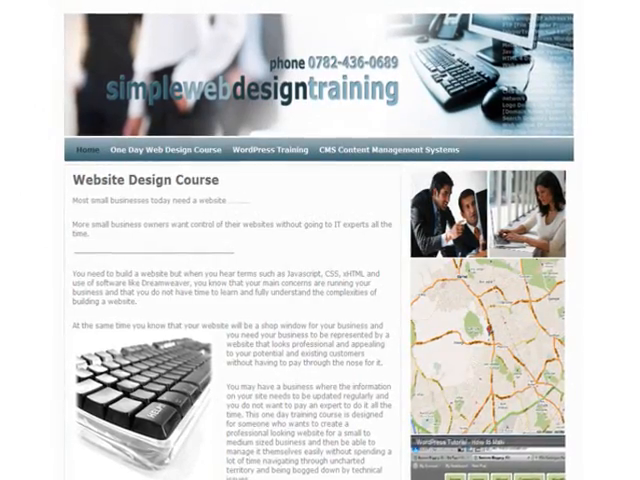
scroll(down, 3)
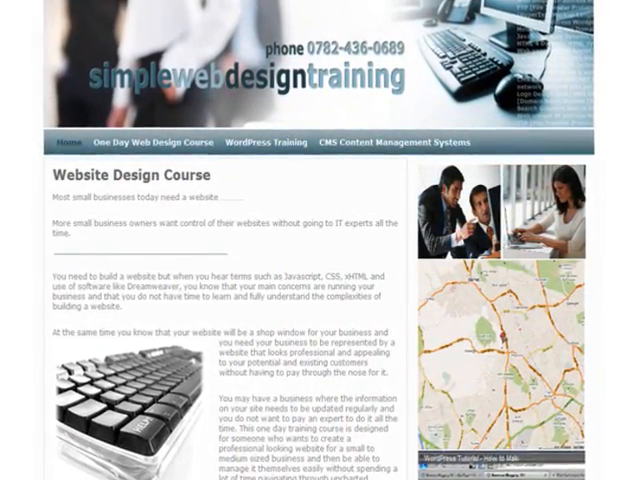